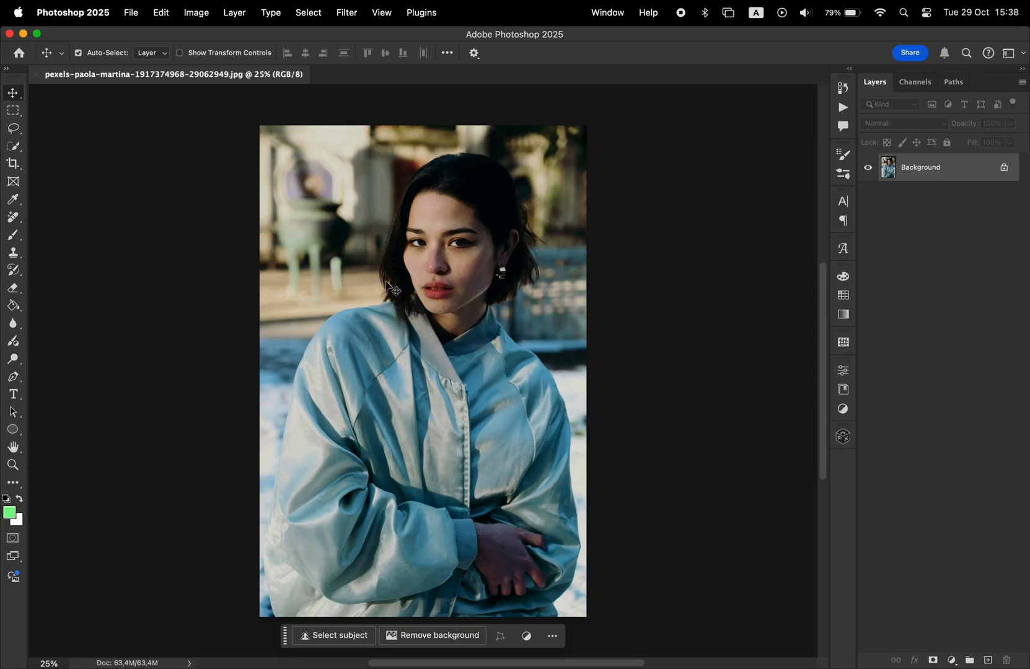
# Open the new fill or adjustment layer menu in the Layers panel
pyautogui.click(13, 163)
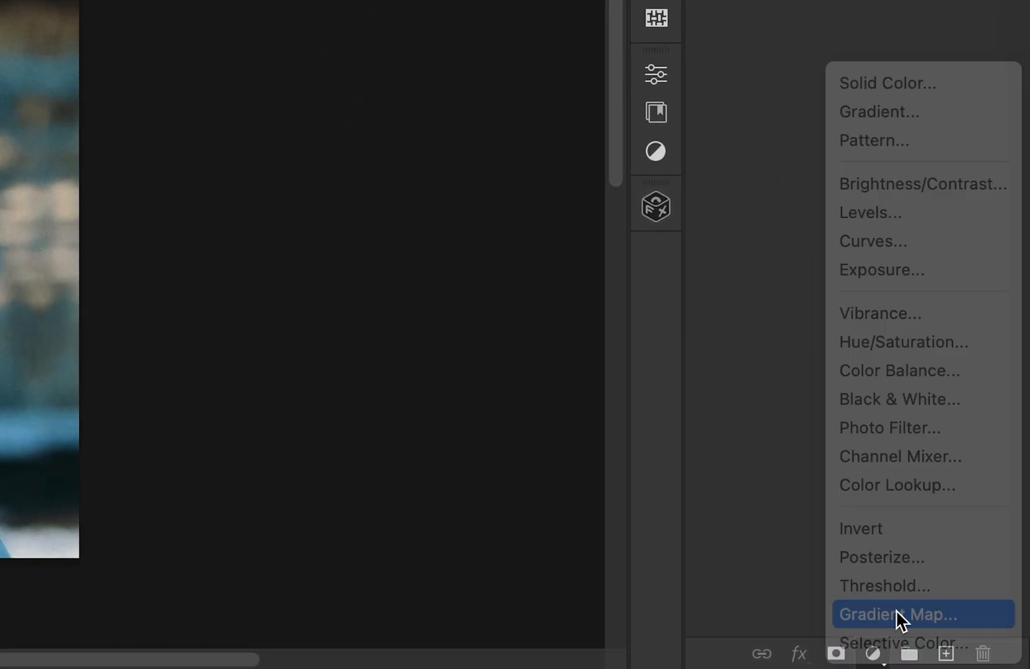
# Add a Gradient Map set to a Noise gradient with roughness 20, unrestricted colours, randomized
pyautogui.click(899, 614)
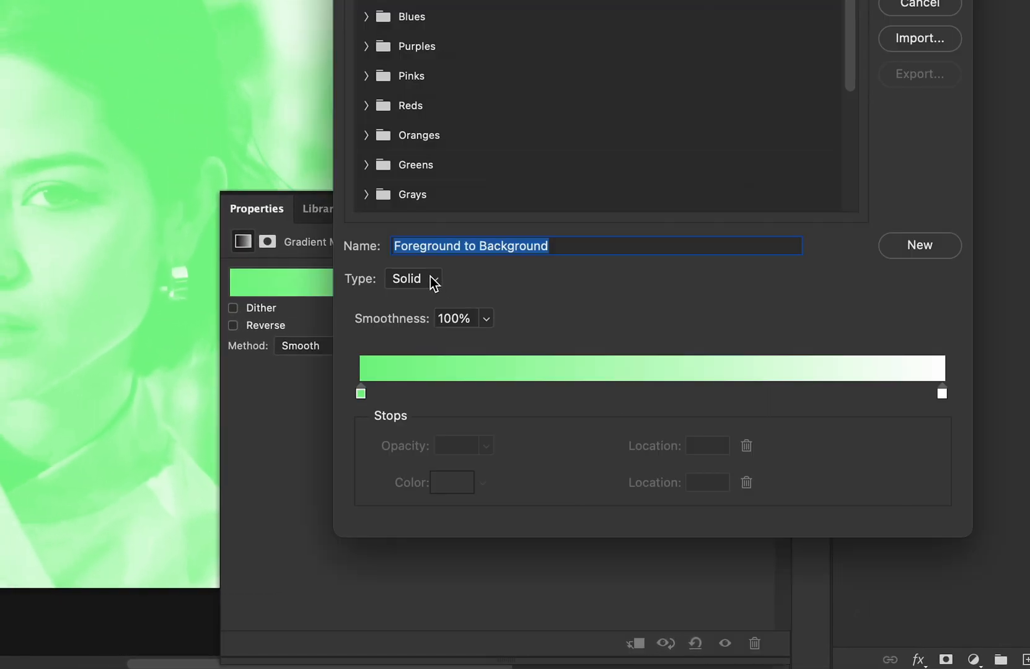
pyautogui.click(413, 278)
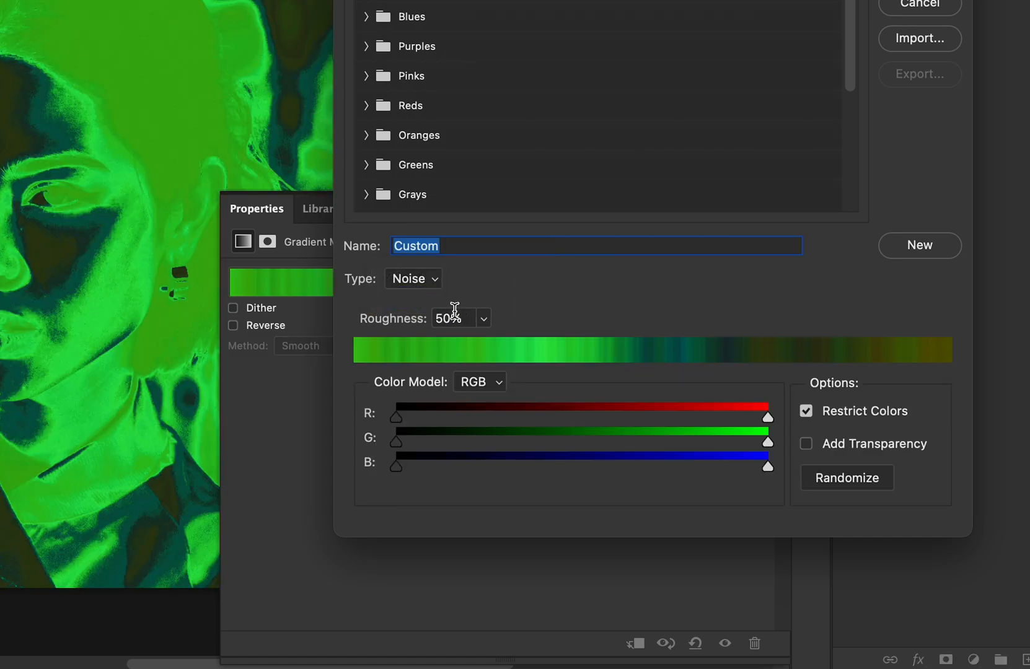
pyautogui.write('20')
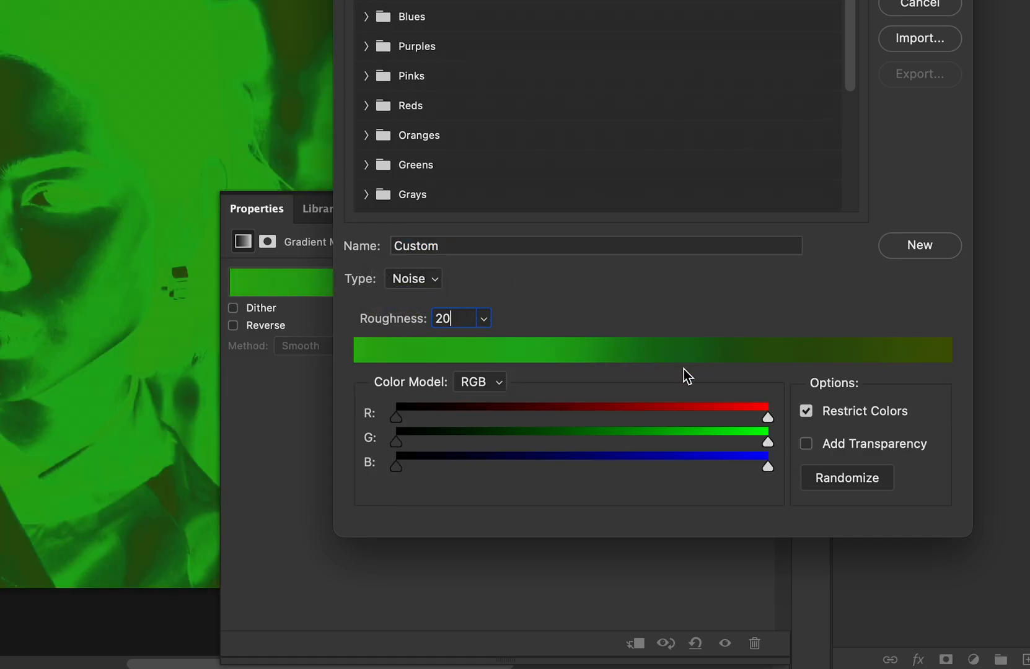
pyautogui.click(805, 410)
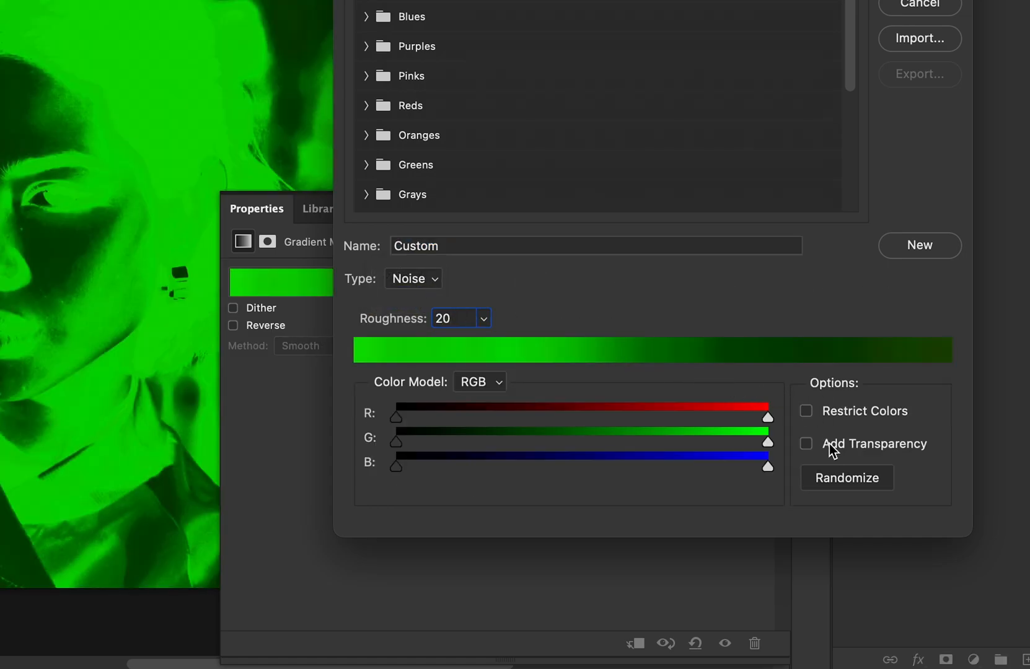
pyautogui.click(846, 477)
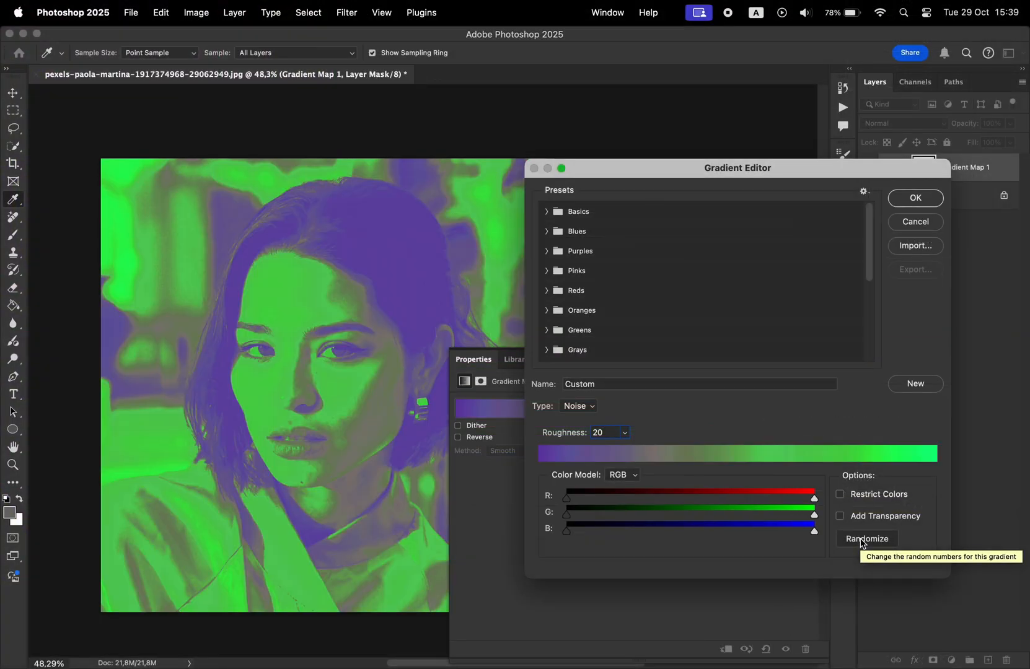
# Randomize the noise gradient twice and accept the result
pyautogui.click(866, 539)
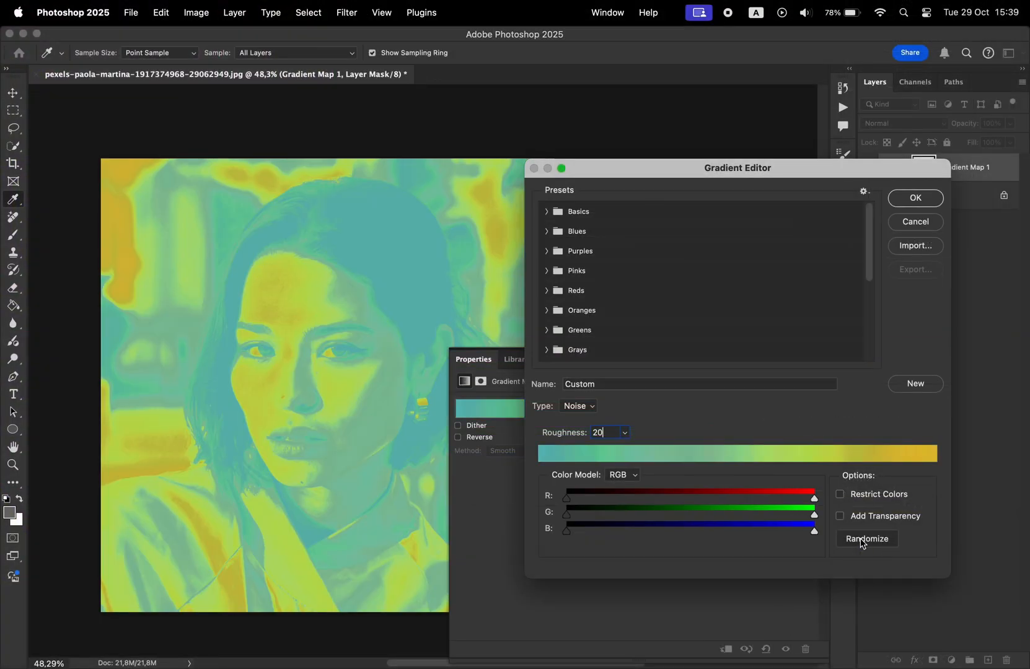
pyautogui.click(866, 538)
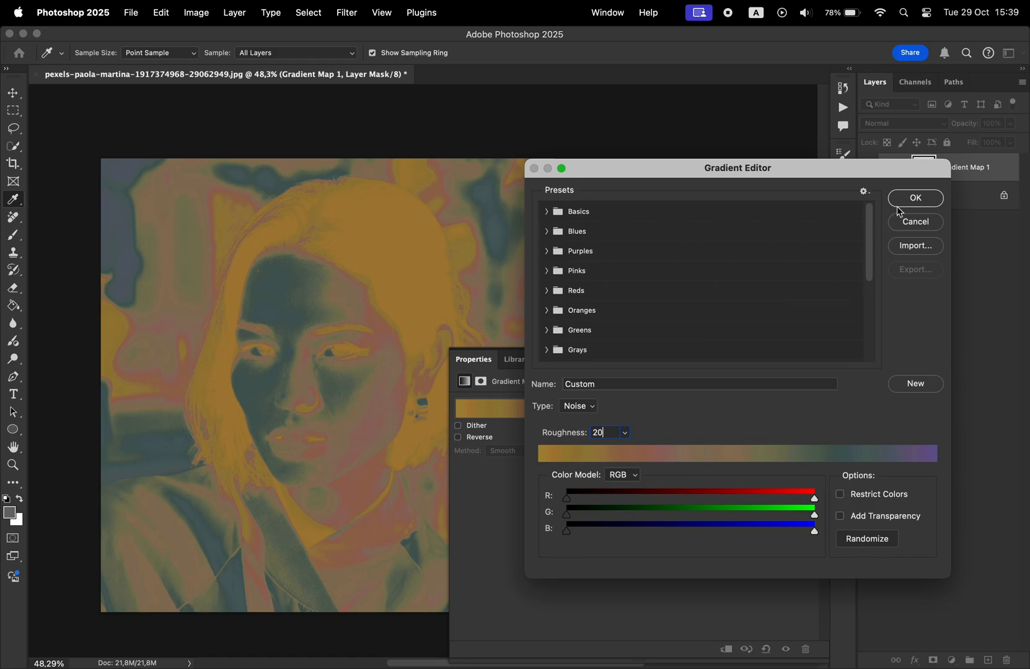
pyautogui.click(914, 197)
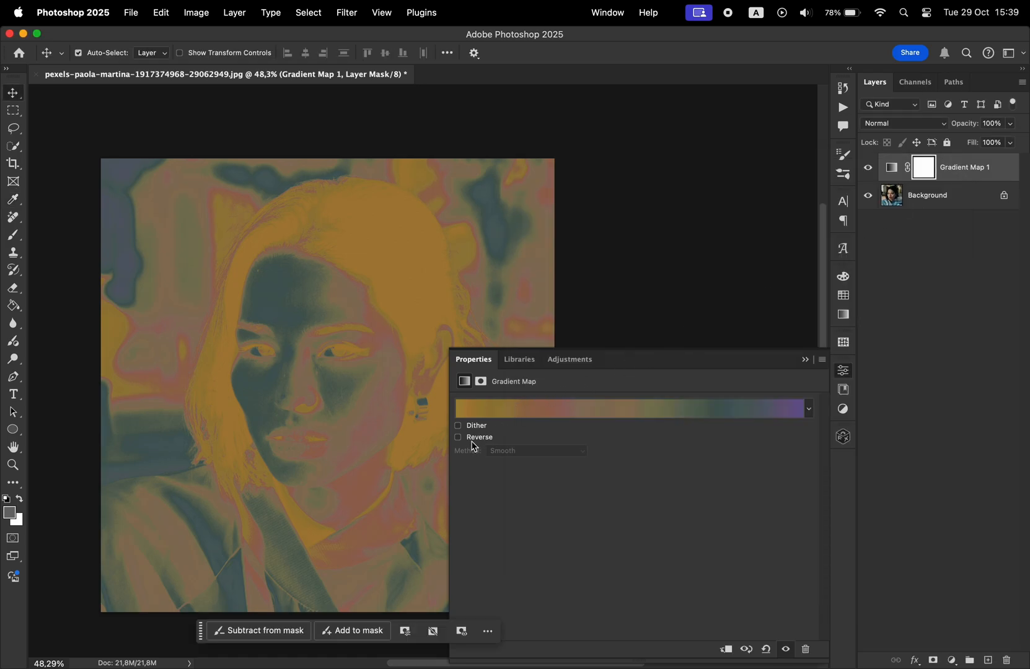
# Reopen the gradient, re-roll until navy-to-bright-green appears, and accept it
pyautogui.click(458, 436)
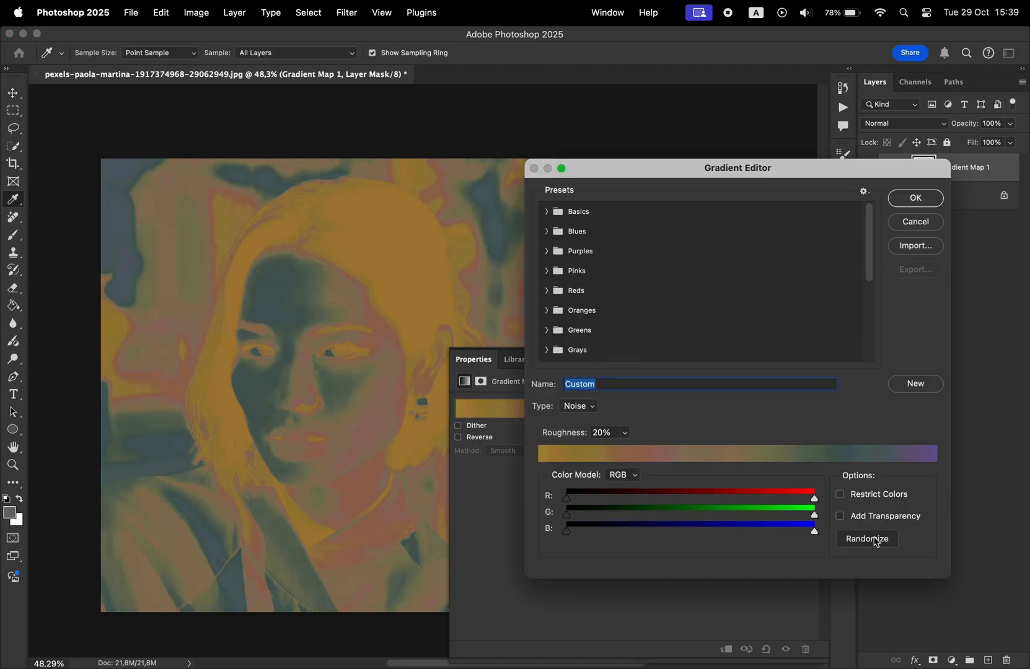
pyautogui.click(866, 539)
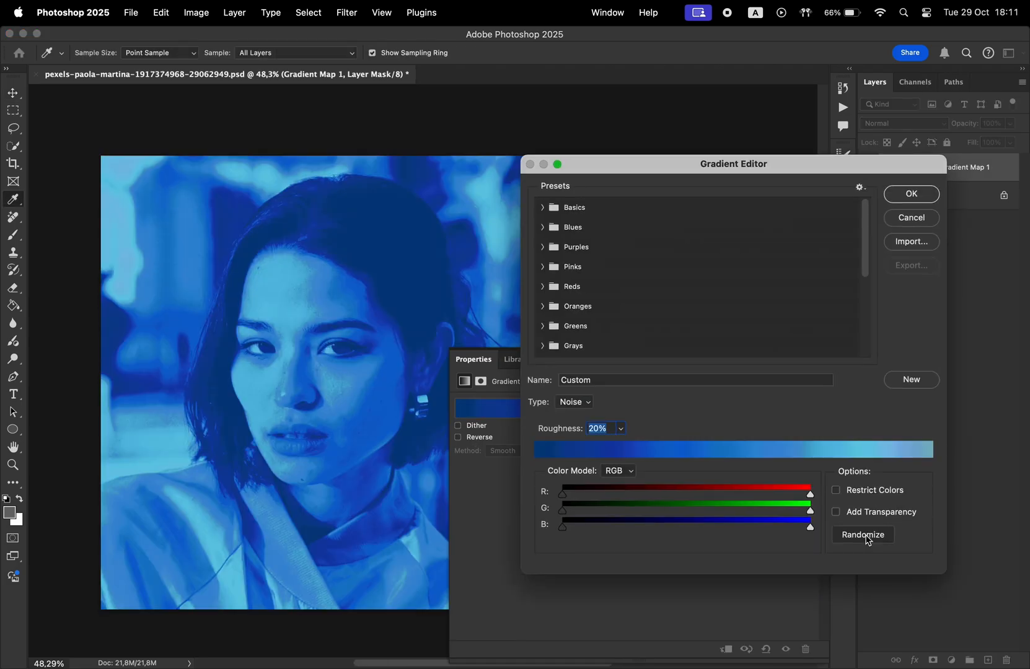
pyautogui.click(862, 535)
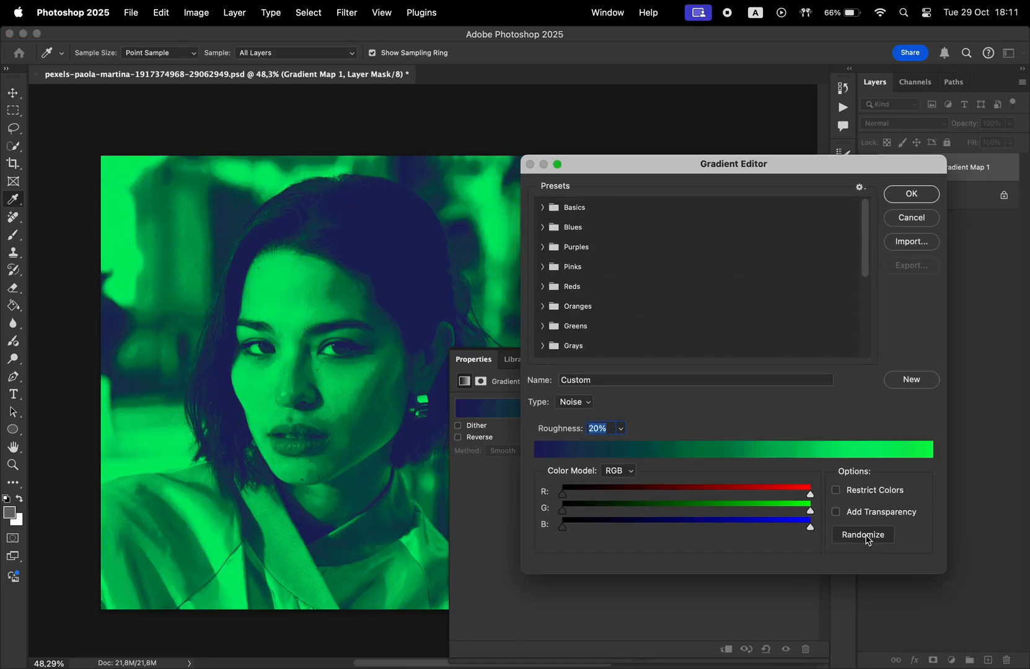
pyautogui.click(863, 535)
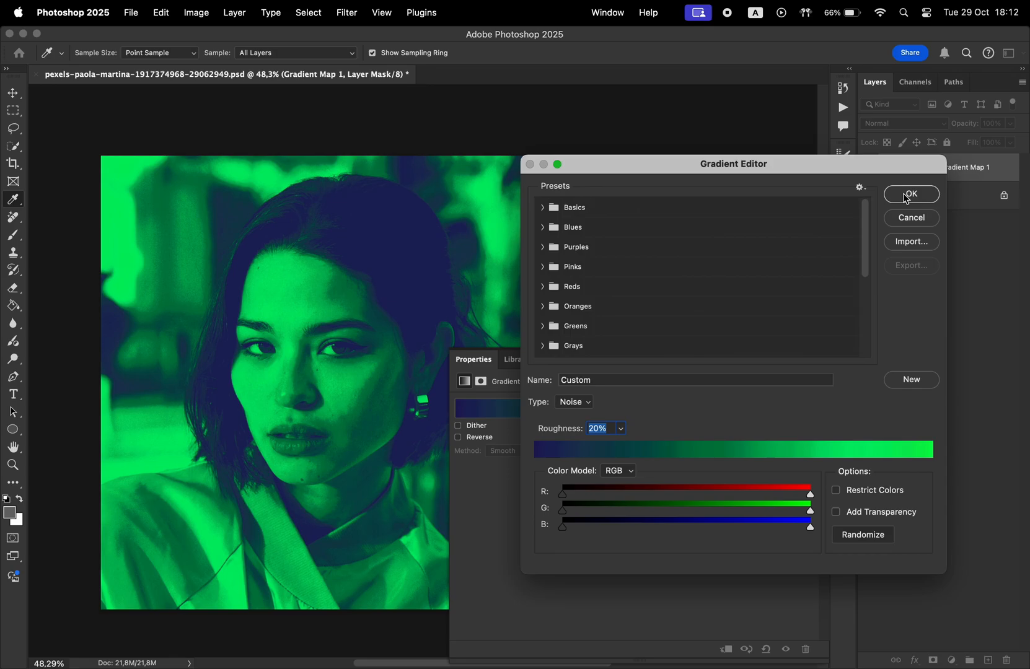
pyautogui.click(910, 194)
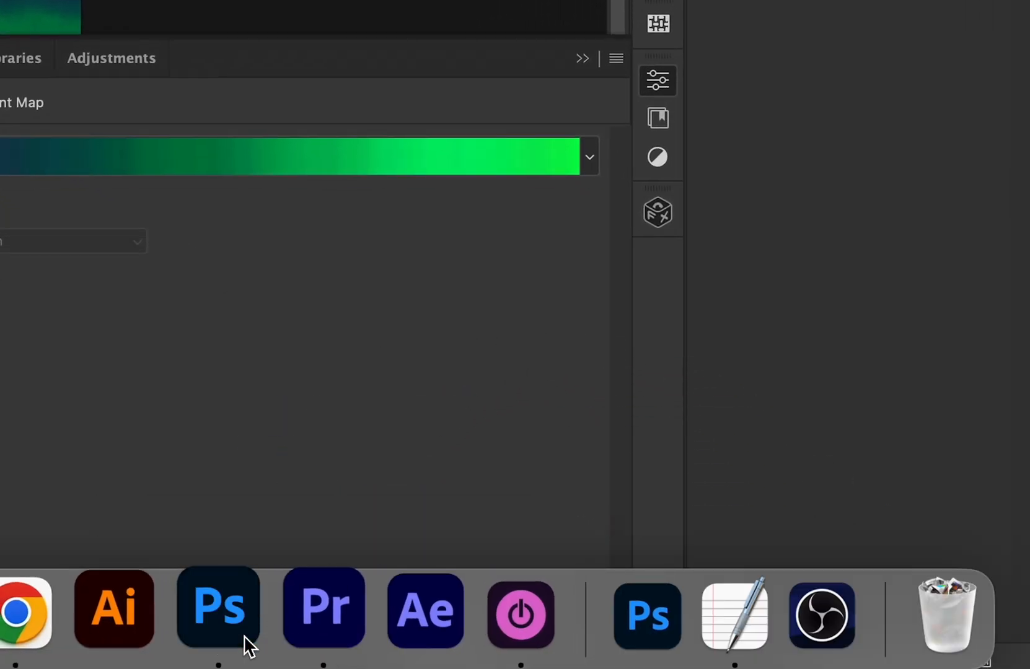
# Return to Photoshop after capturing the navy-to-green gradient strip
pyautogui.click(217, 609)
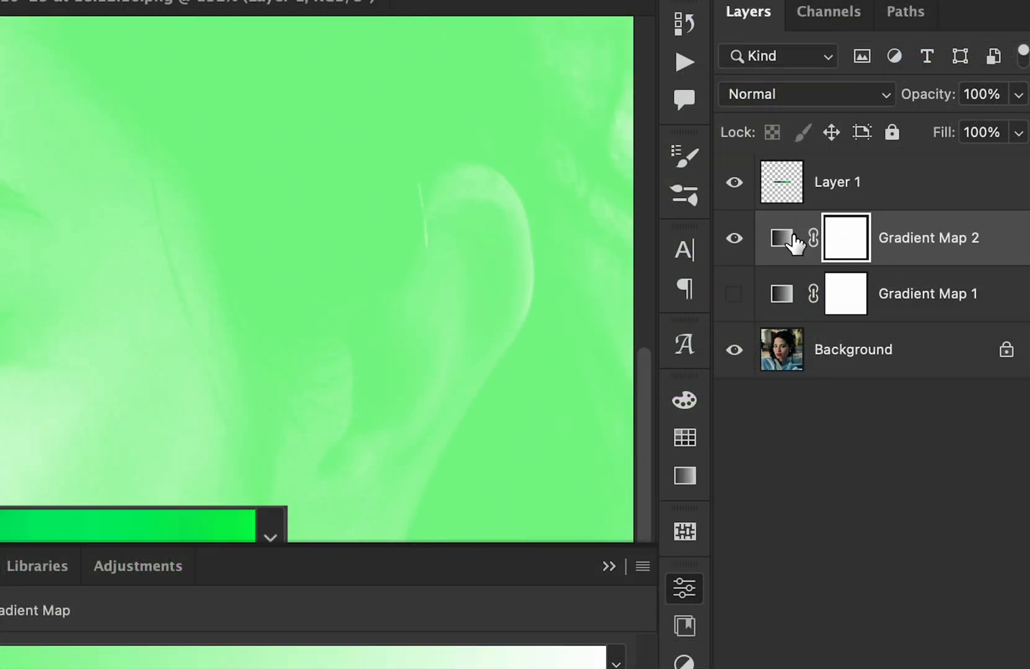
# Open Gradient Map 2's default green-to-white gradient in the Gradient Editor
pyautogui.click(781, 237)
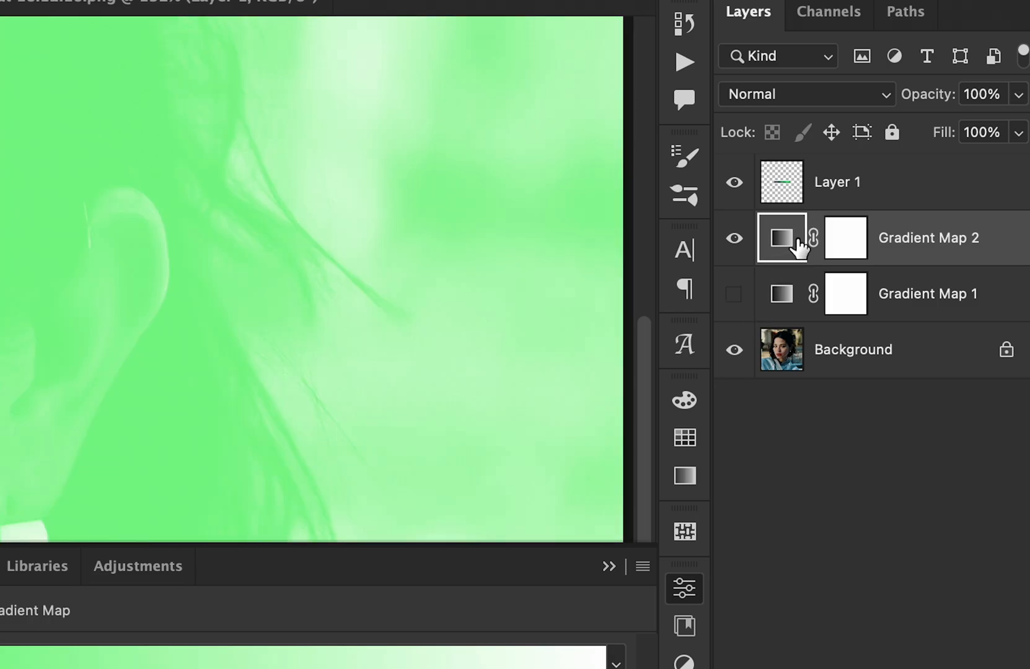
pyautogui.click(781, 237)
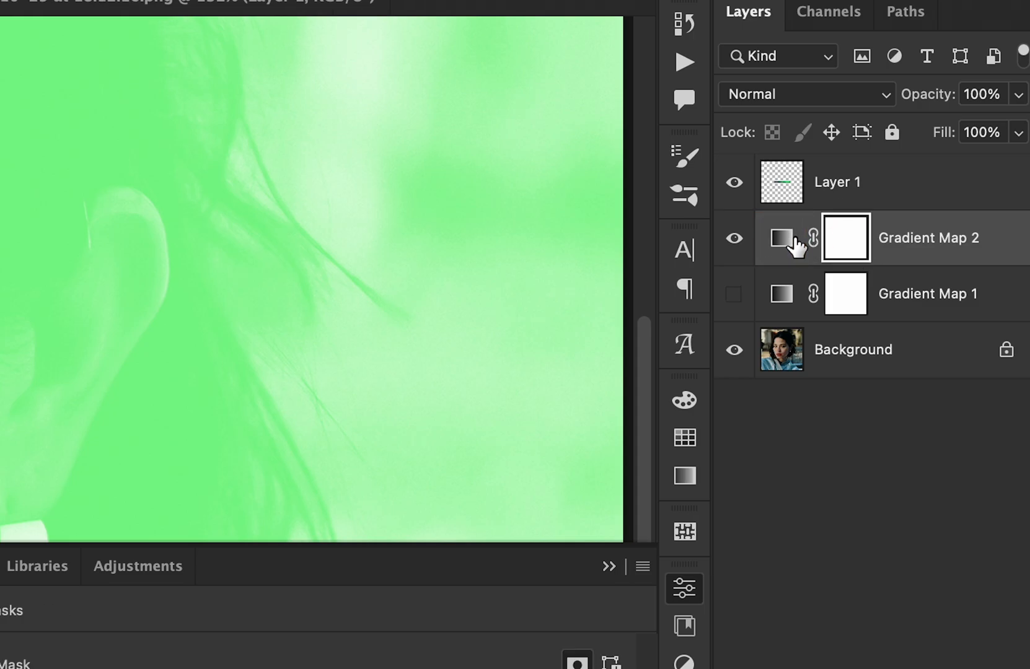
pyautogui.click(780, 237)
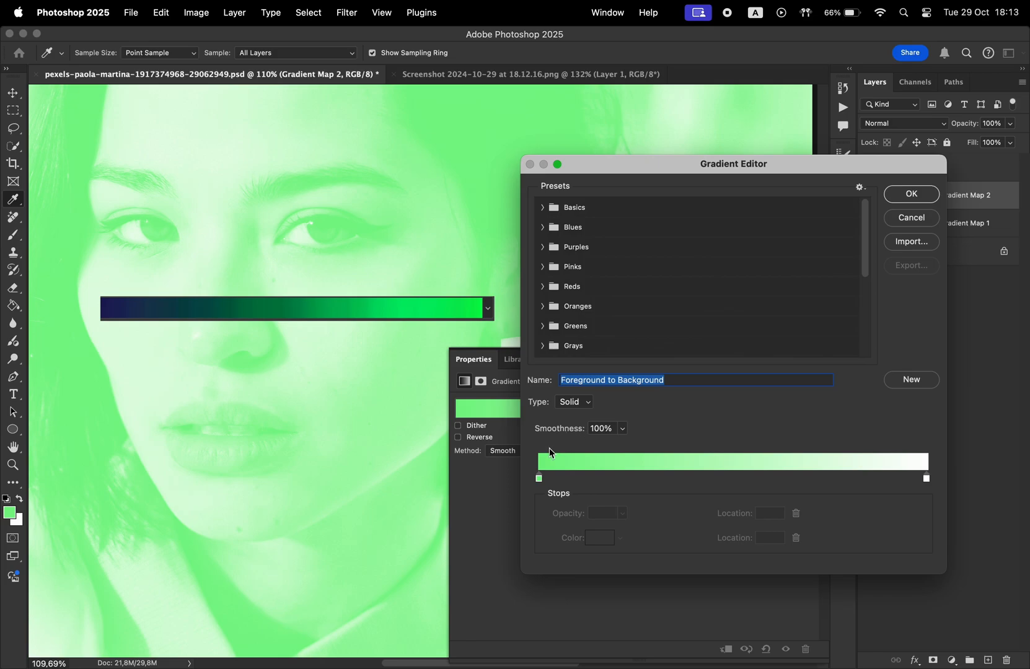
# Set the starting colour stop to navy sampled from the strip's left end
pyautogui.click(537, 478)
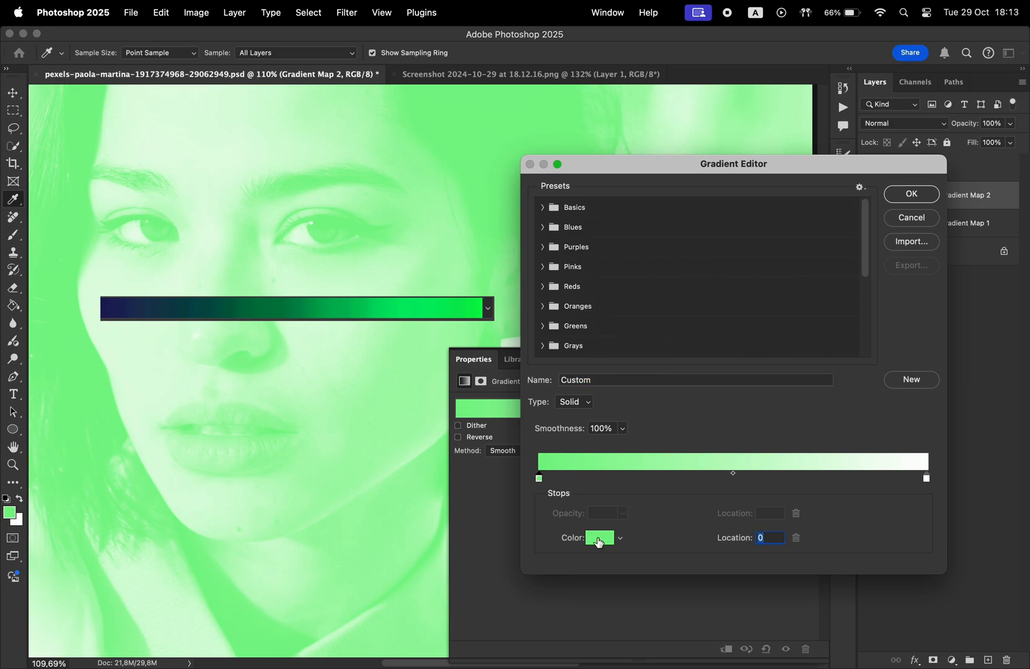
pyautogui.click(597, 538)
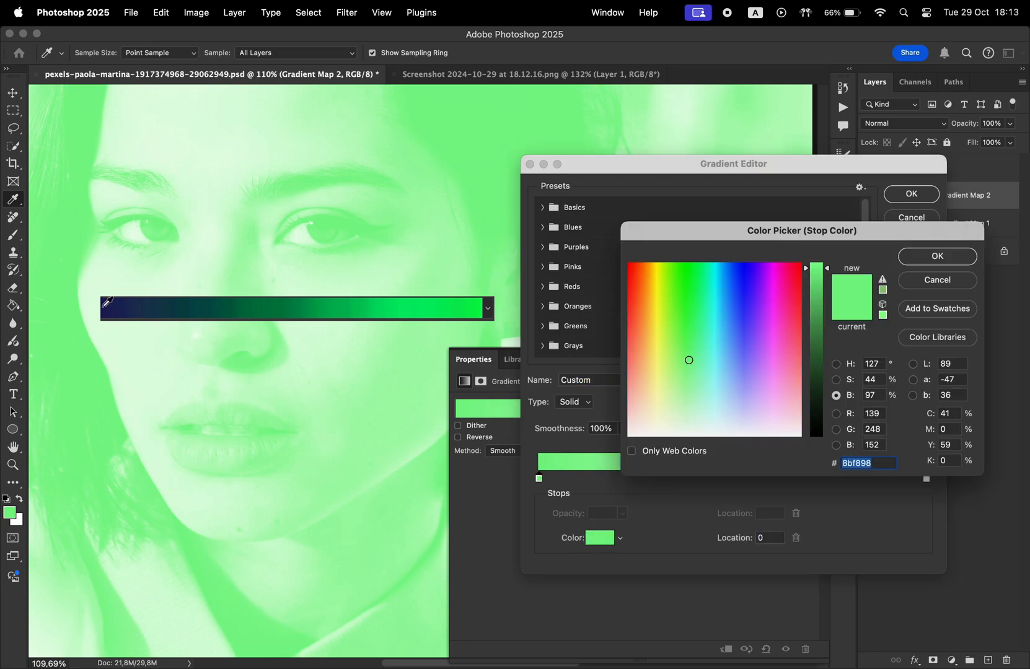
pyautogui.click(744, 332)
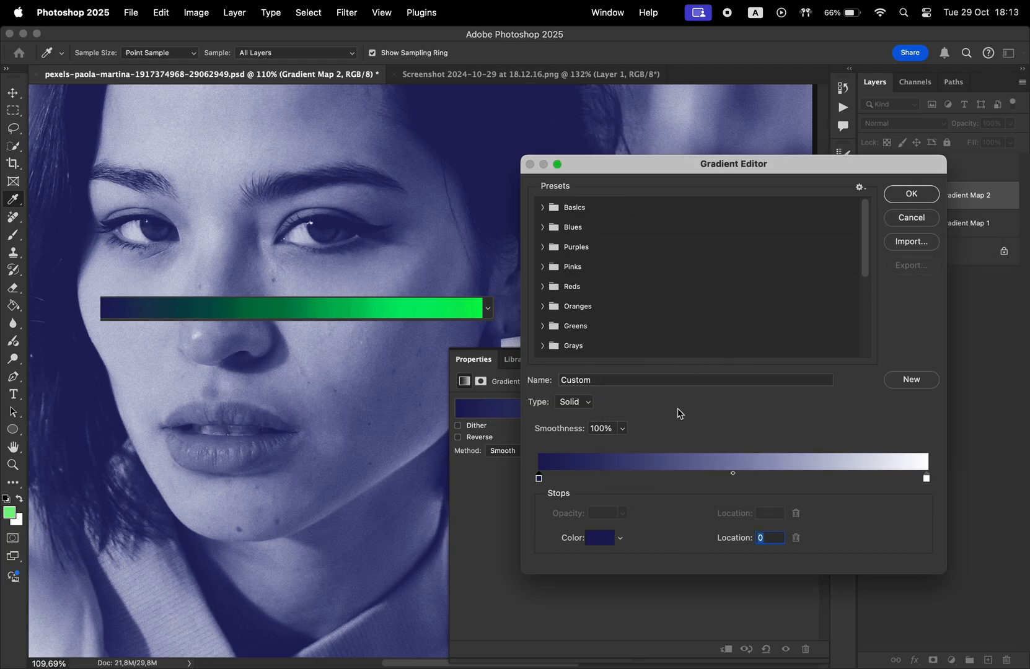
# Add a stop with a darker strip colour and sample bright green from the right end
pyautogui.click(645, 461)
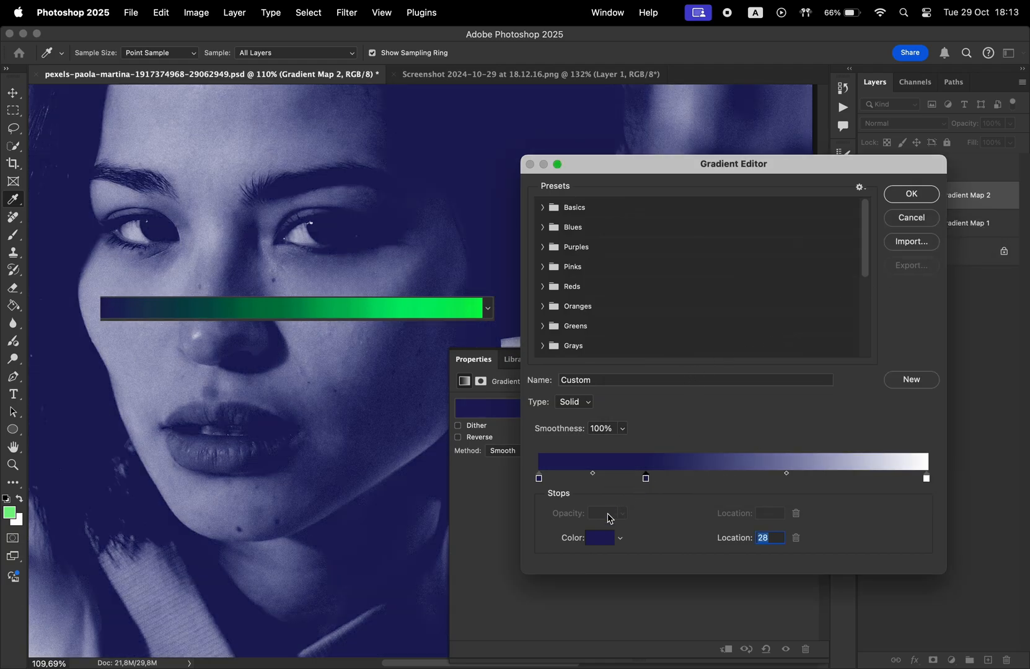
pyautogui.click(599, 538)
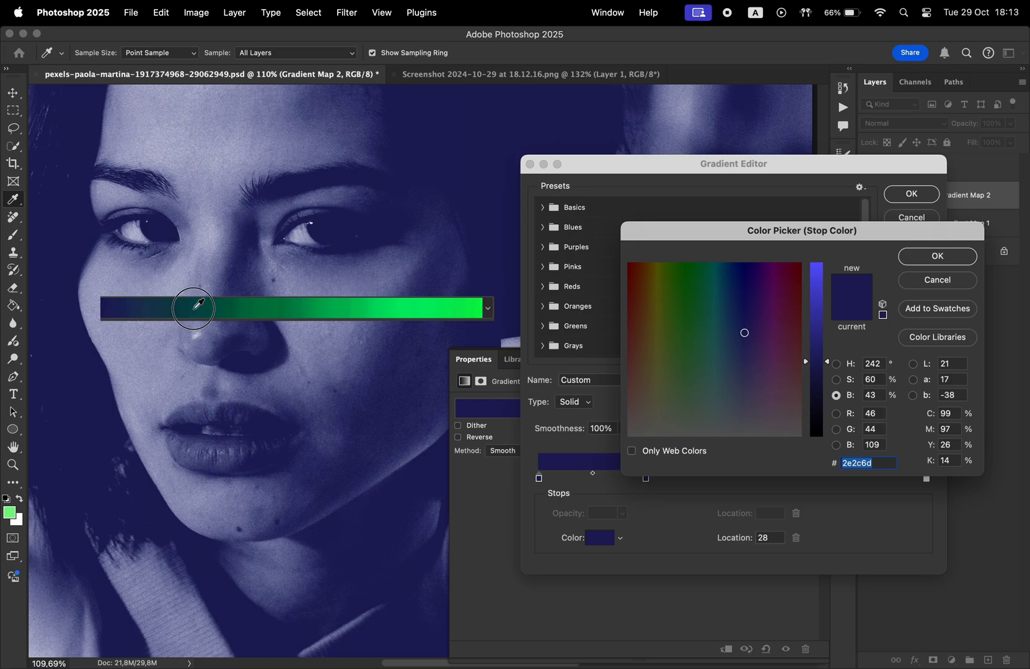
pyautogui.click(397, 305)
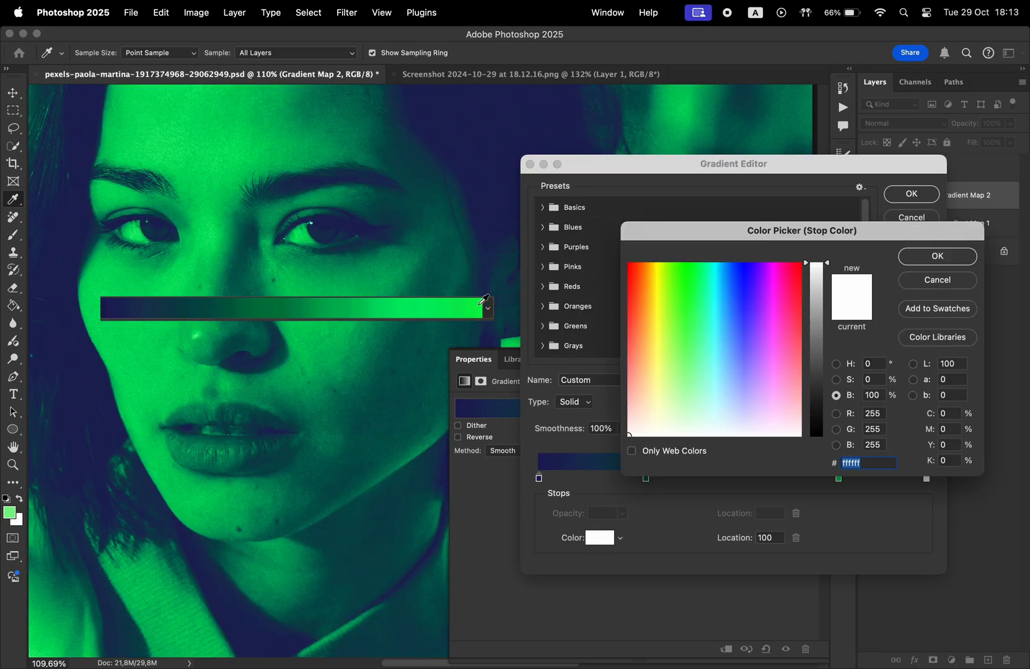
pyautogui.click(936, 256)
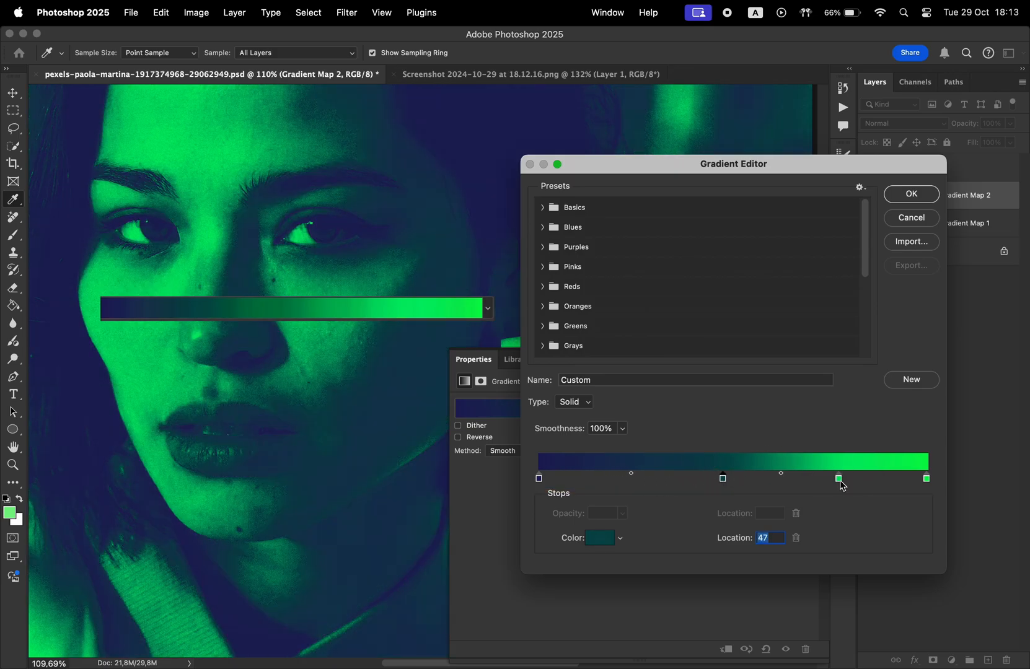
# Move the light green stop, place the teal stop near 32%, and accept the gradient
pyautogui.moveTo(838, 478); pyautogui.dragTo(722, 477)
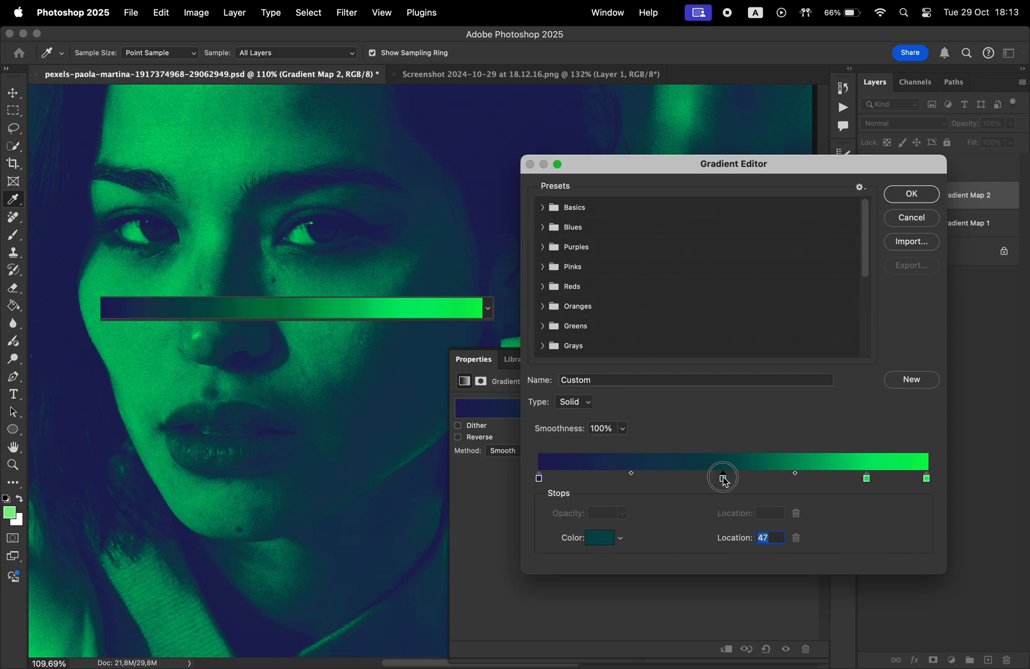
pyautogui.moveTo(723, 478); pyautogui.dragTo(684, 478)
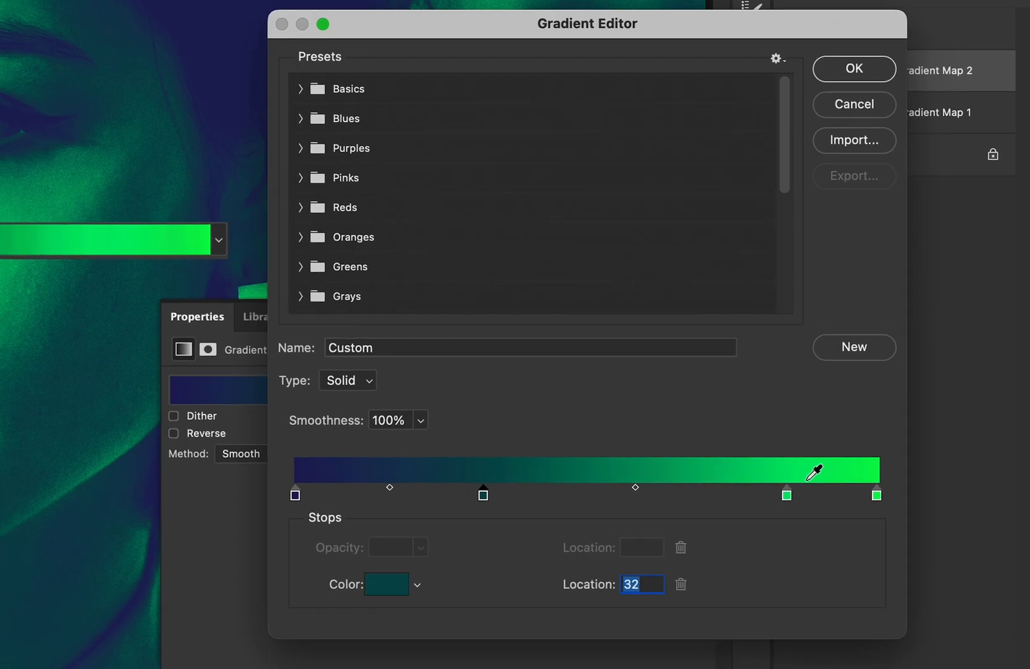
pyautogui.click(854, 69)
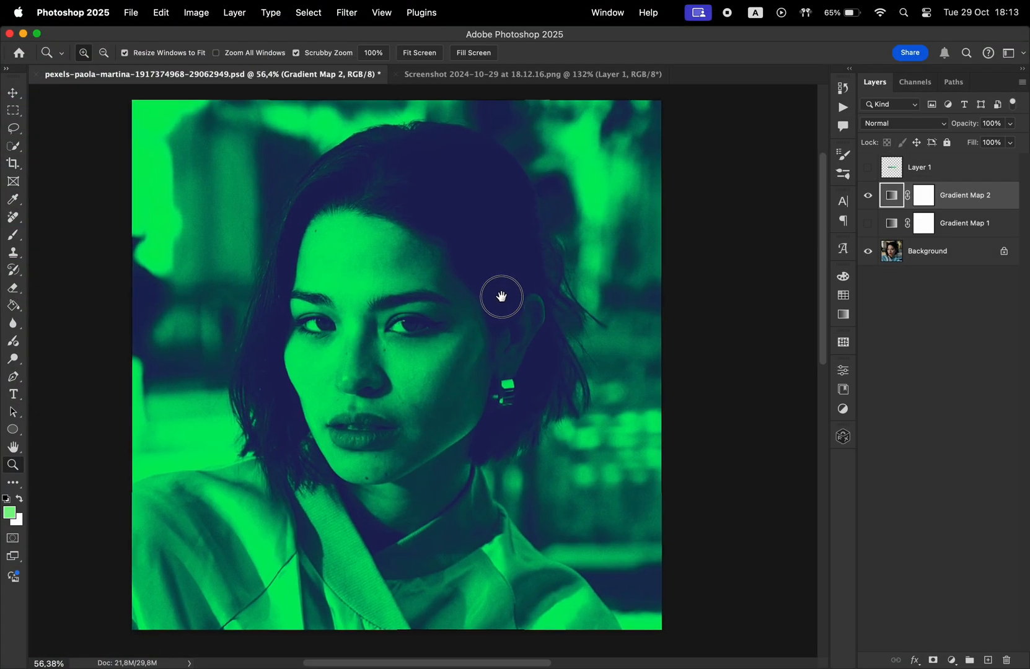